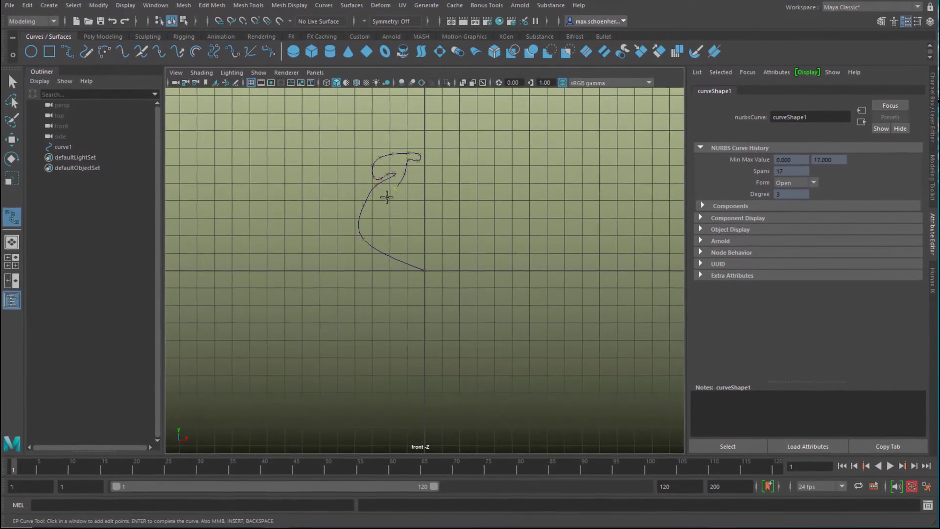
# Step: Finish the bottle profile curve and revolve it into the jar-shaped surface revolvedSurface1
pyautogui.click(423, 251)
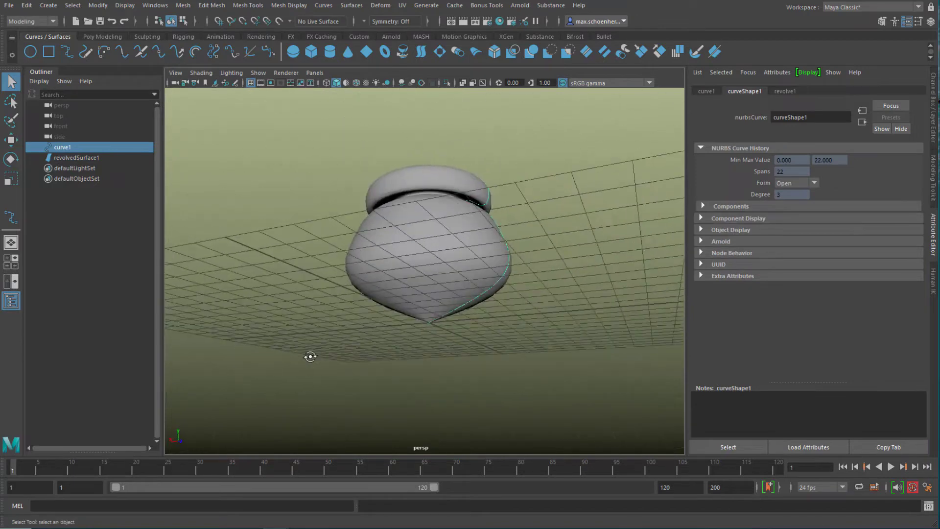
pyautogui.press('F8')
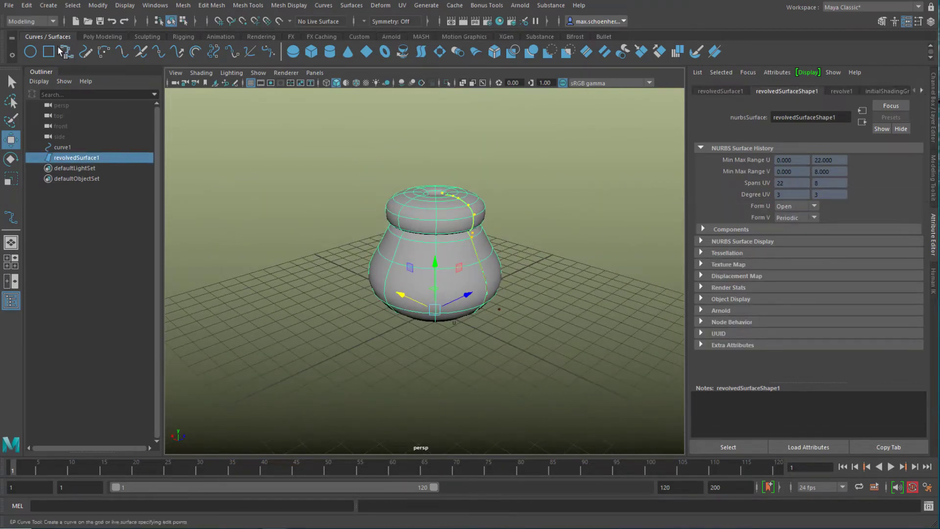
# Step: Bend the jar with a Bend deformer, assign an aiStandardSurface material, add an Arnold Skydome light, reselect revolvedSurface1
pyautogui.click(8, 6)
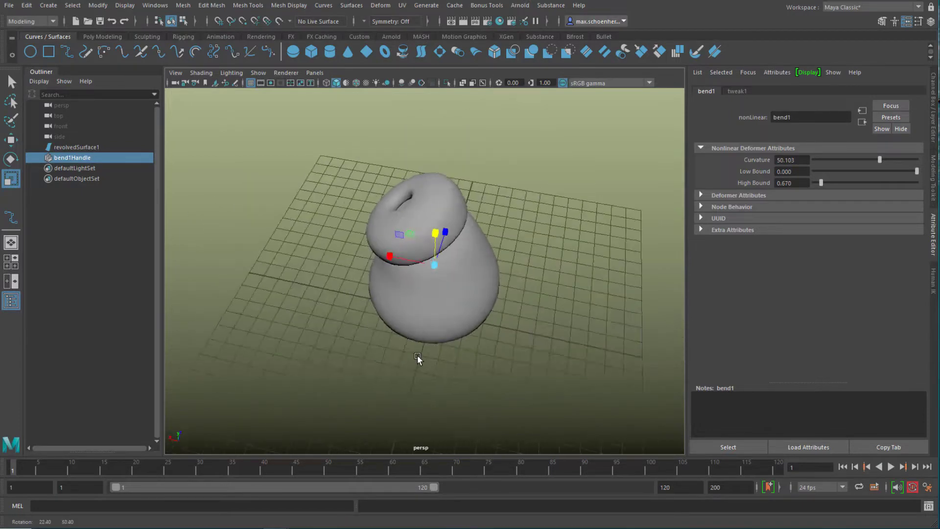
pyautogui.rightClick(456, 251)
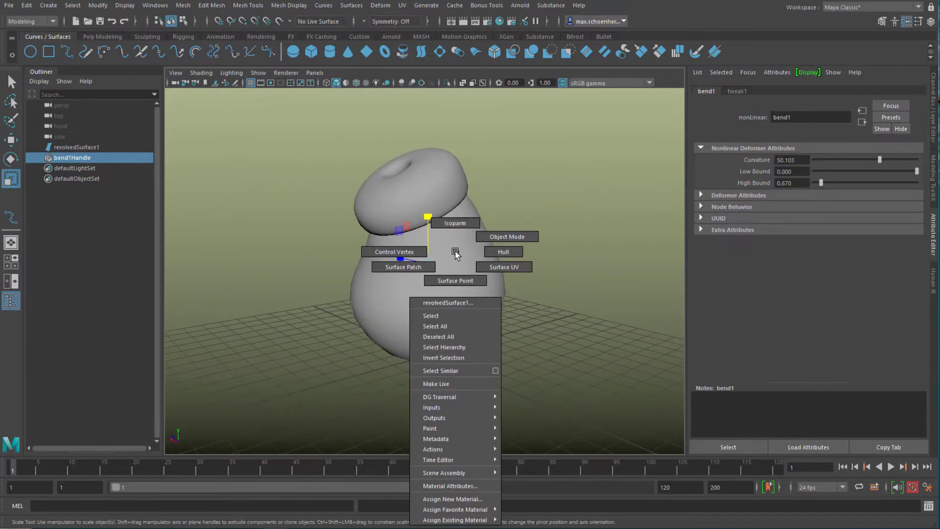
pyautogui.click(452, 498)
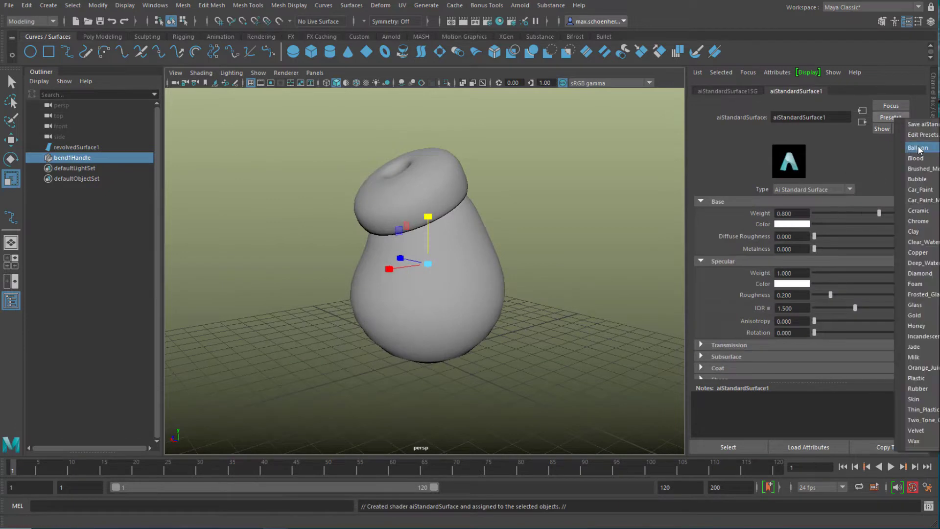
pyautogui.click(518, 5)
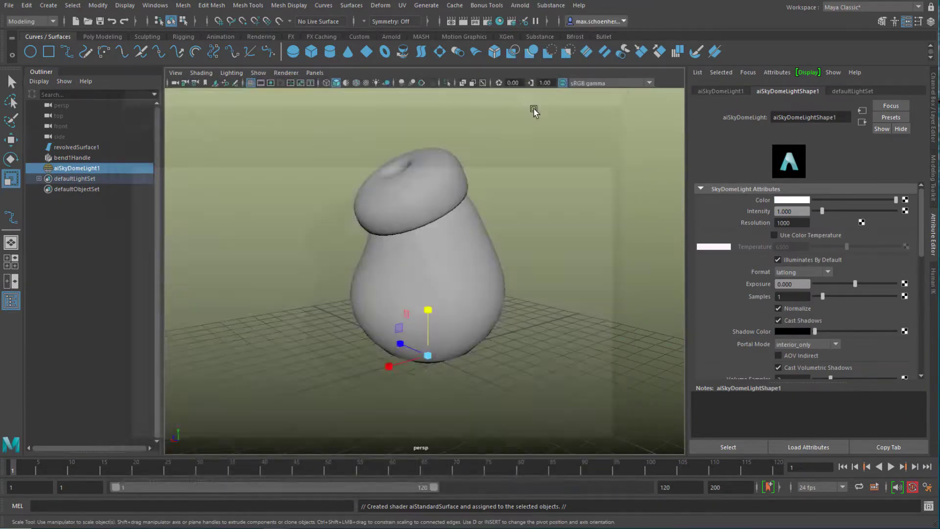
pyautogui.click(76, 147)
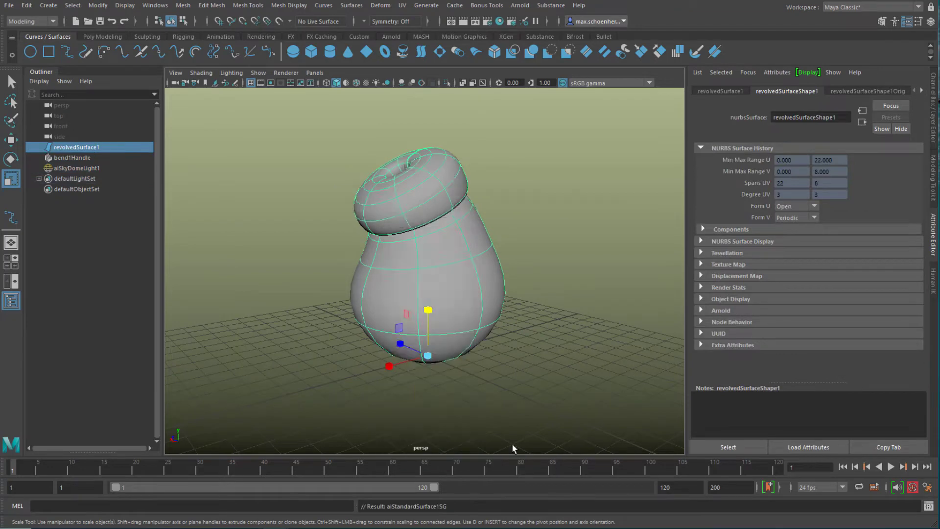
# Step: Adjust the Show menu filters, inspect the bottle's control vertices, then return to Object Mode
pyautogui.click(257, 73)
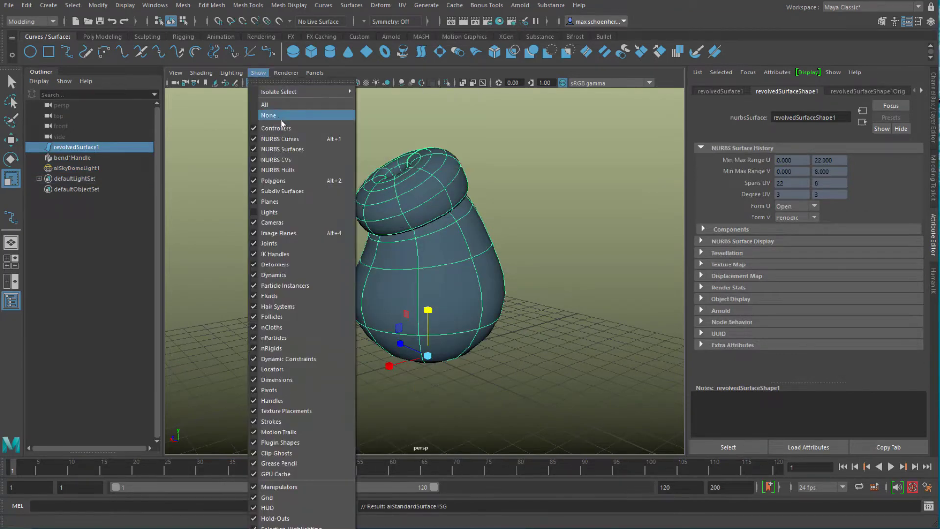
pyautogui.click(269, 115)
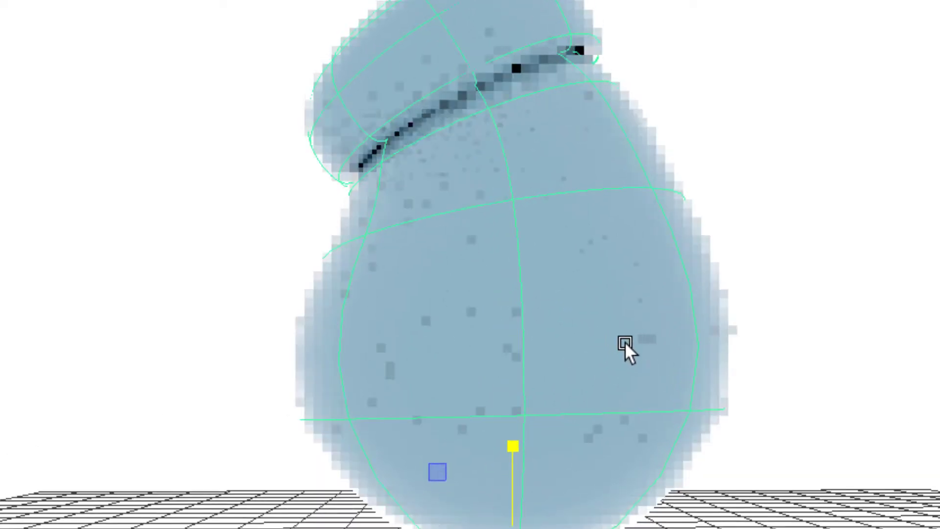
pyautogui.rightClick(623, 347)
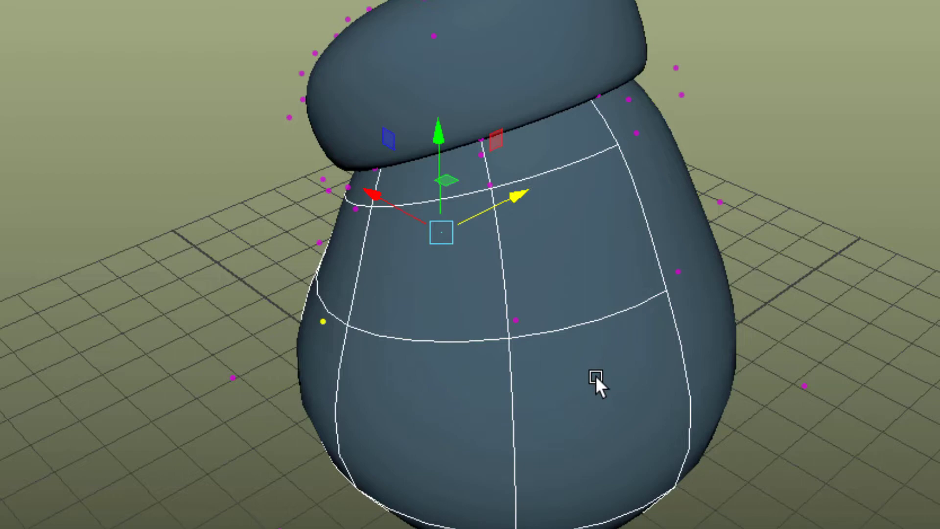
pyautogui.moveTo(497, 447)
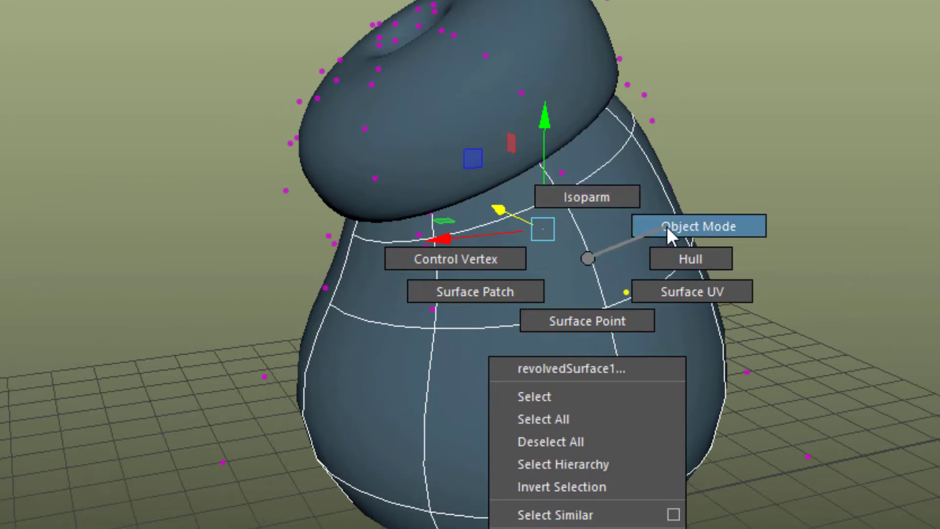
pyautogui.click(699, 226)
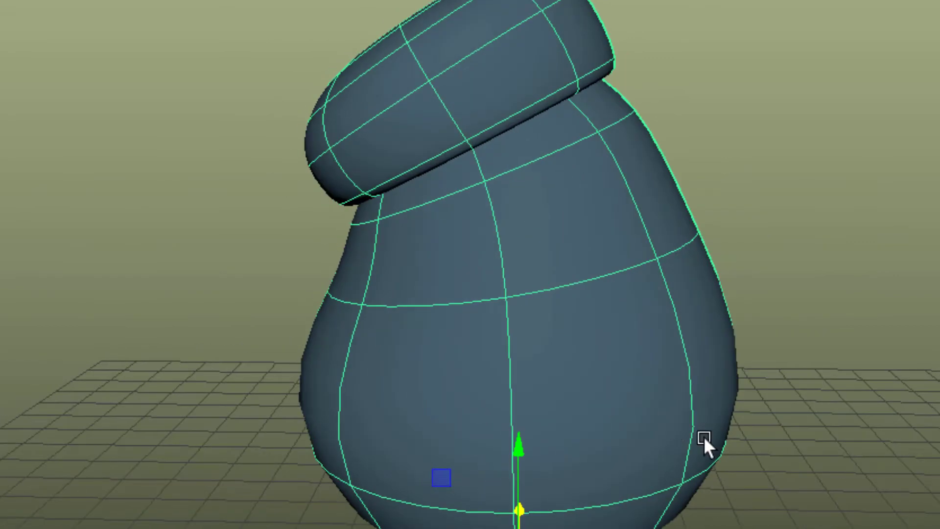
pyautogui.moveTo(680, 447)
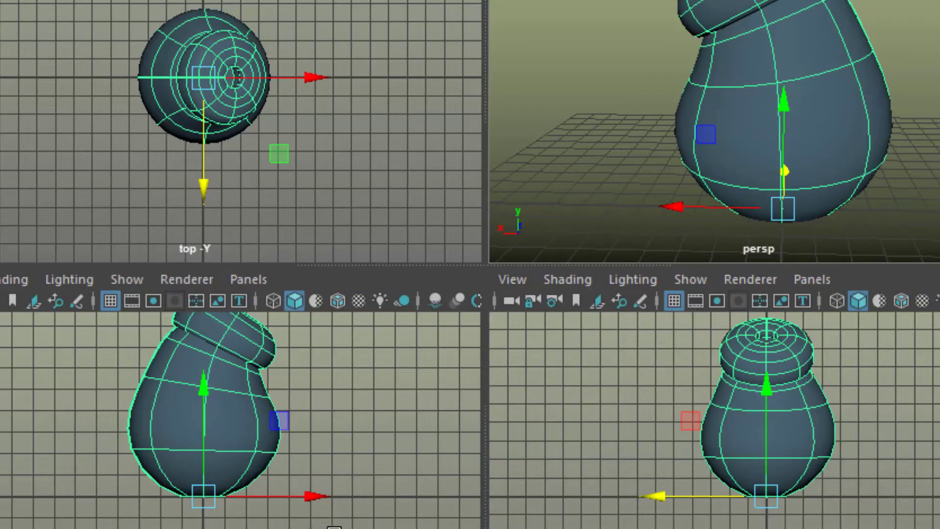
# Step: Maximise one view and set the EP Curve Tool to 1 Linear degree with Uniform knot spacing
pyautogui.press('space')
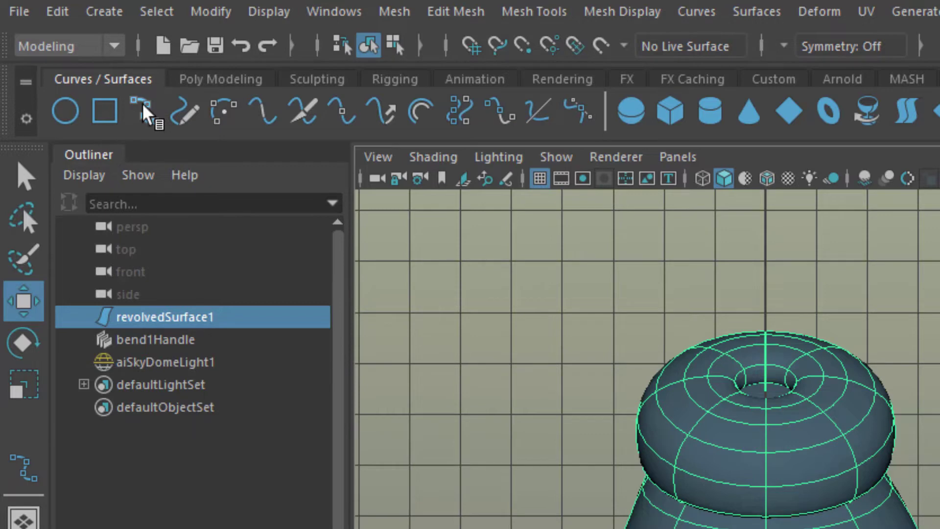
pyautogui.moveTo(153, 111)
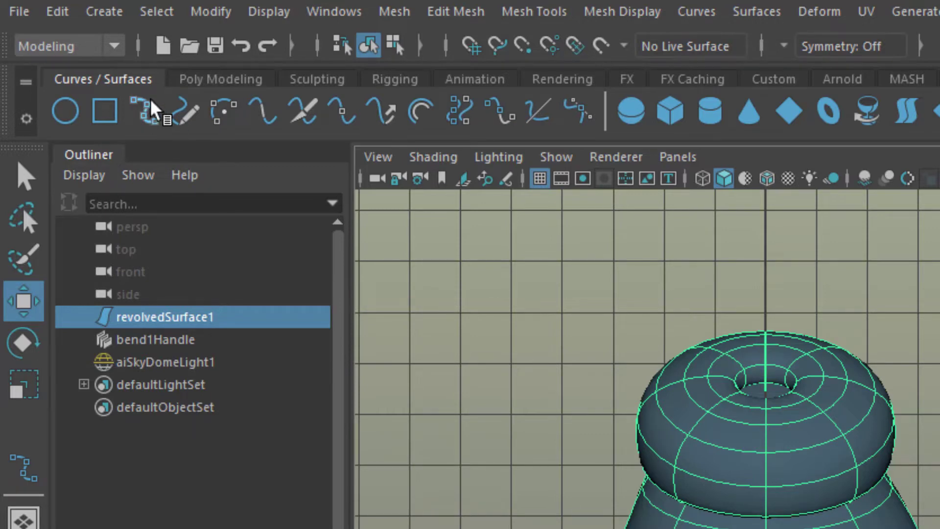
pyautogui.doubleClick(141, 110)
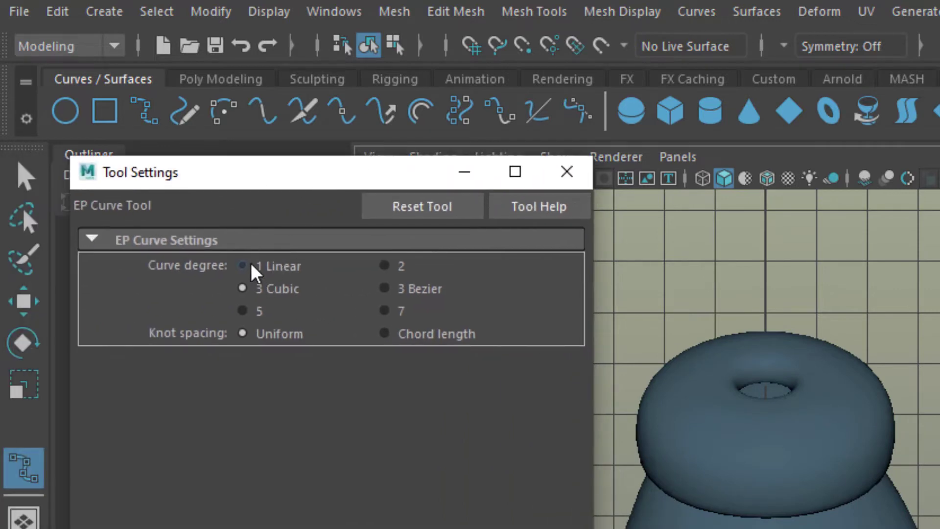
pyautogui.click(242, 265)
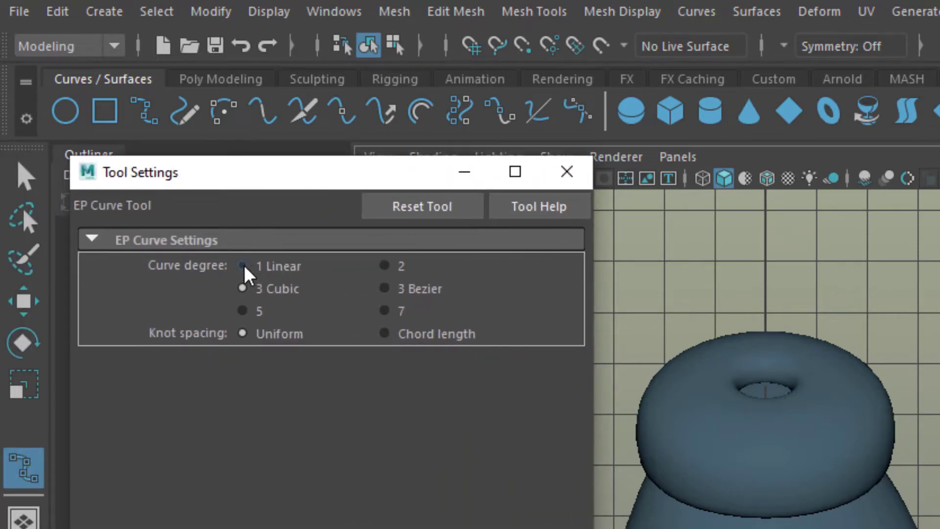
pyautogui.click(242, 311)
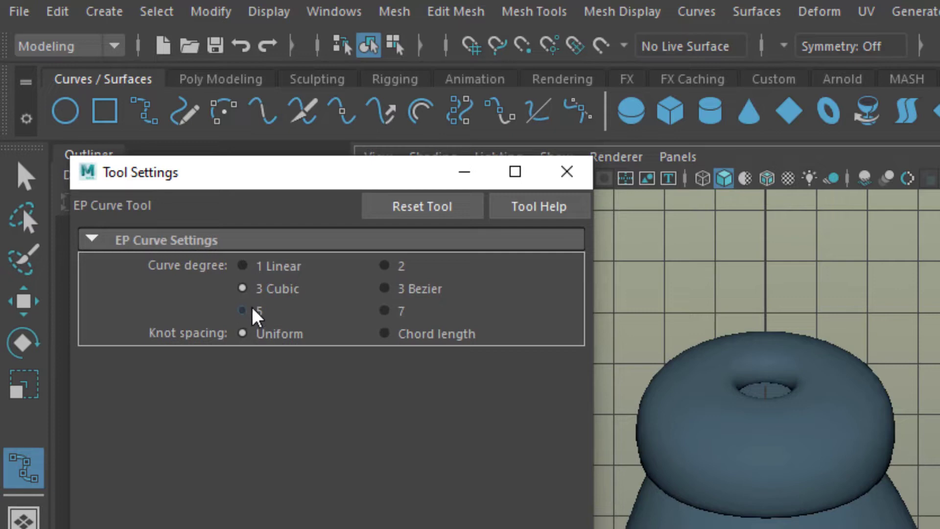
pyautogui.click(242, 310)
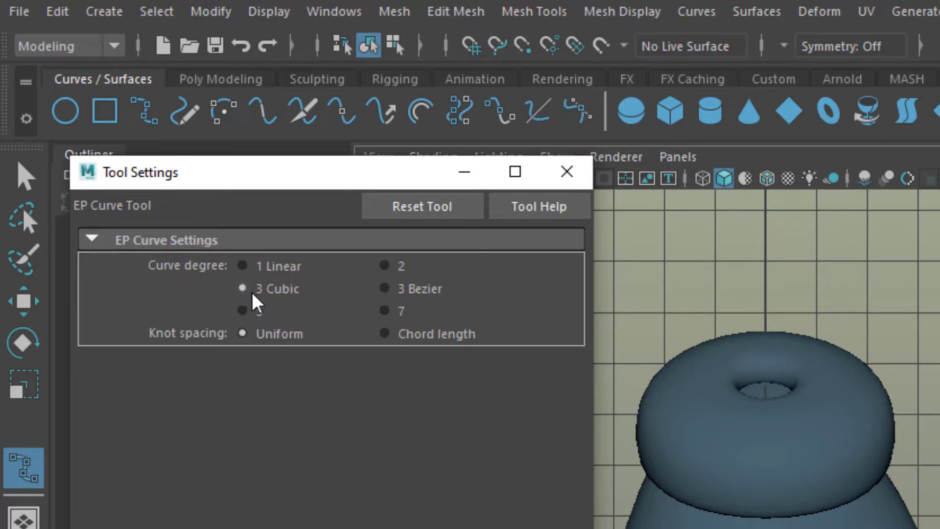
pyautogui.moveTo(294, 300)
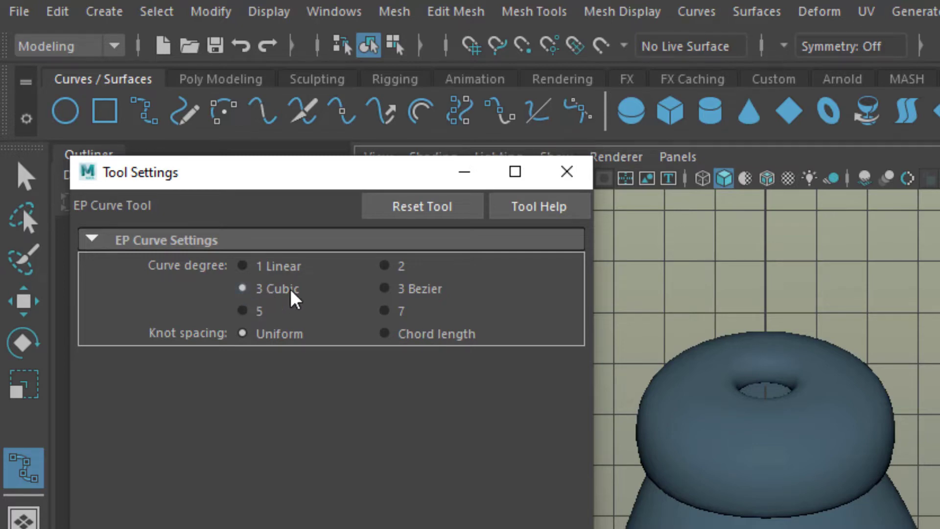
pyautogui.click(242, 265)
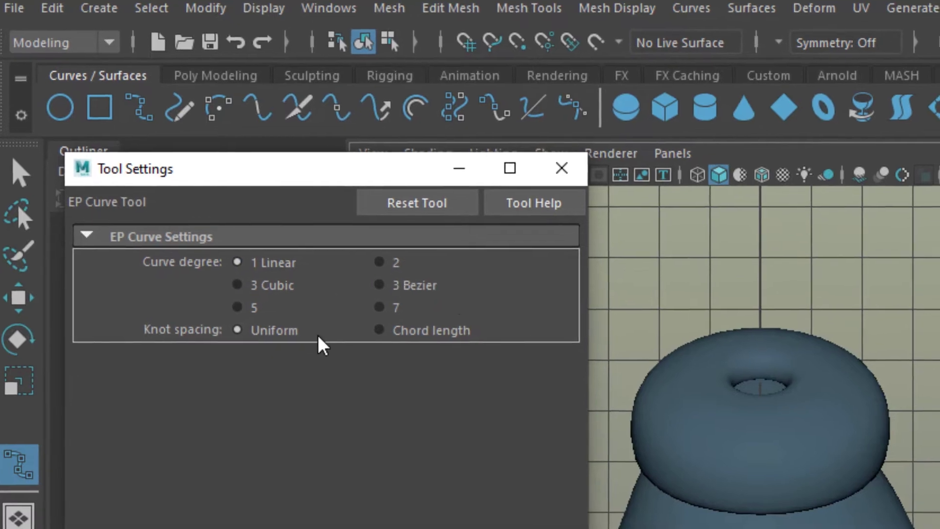
# Step: Close Tool Settings and place EP points for the letter A outline in the side view
pyautogui.click(560, 169)
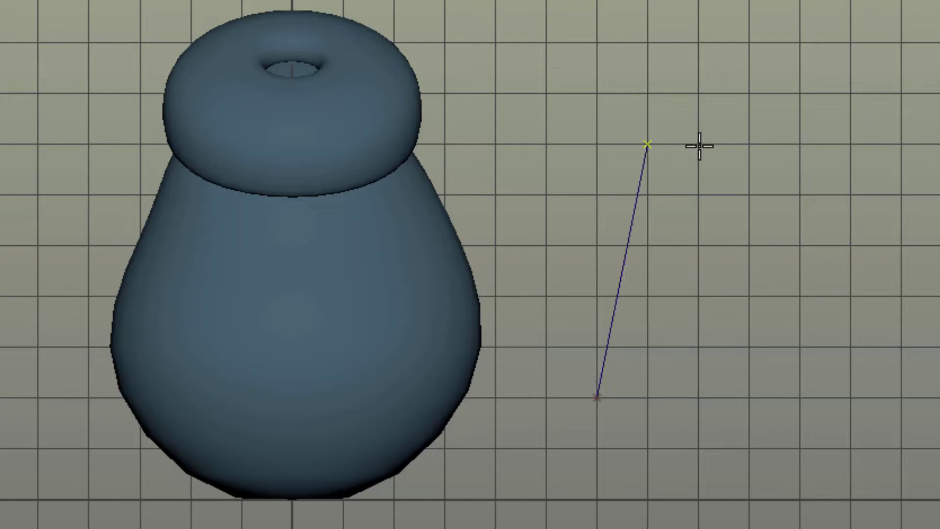
pyautogui.click(697, 295)
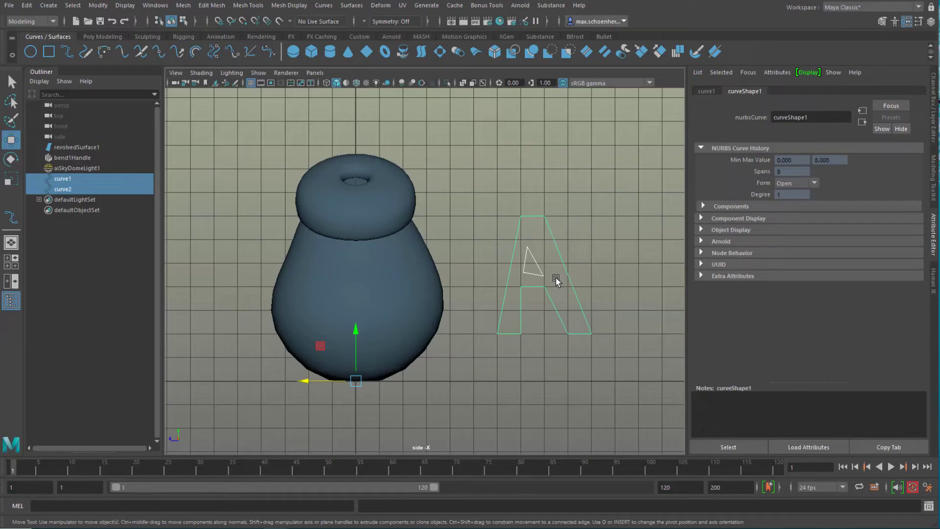
# Step: Group curve1 and curve2 into group1 and move it in front of the bottle's body
pyautogui.press('ctrl+g')
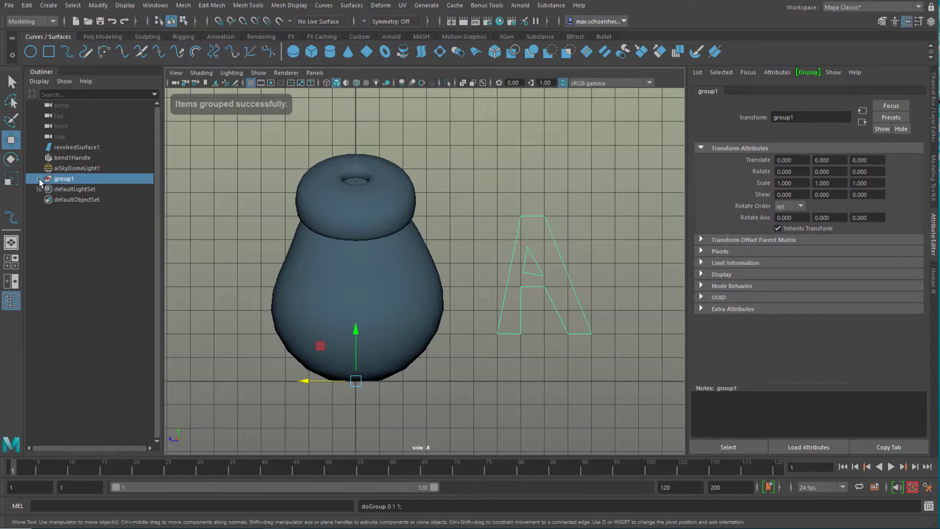
pyautogui.click(39, 178)
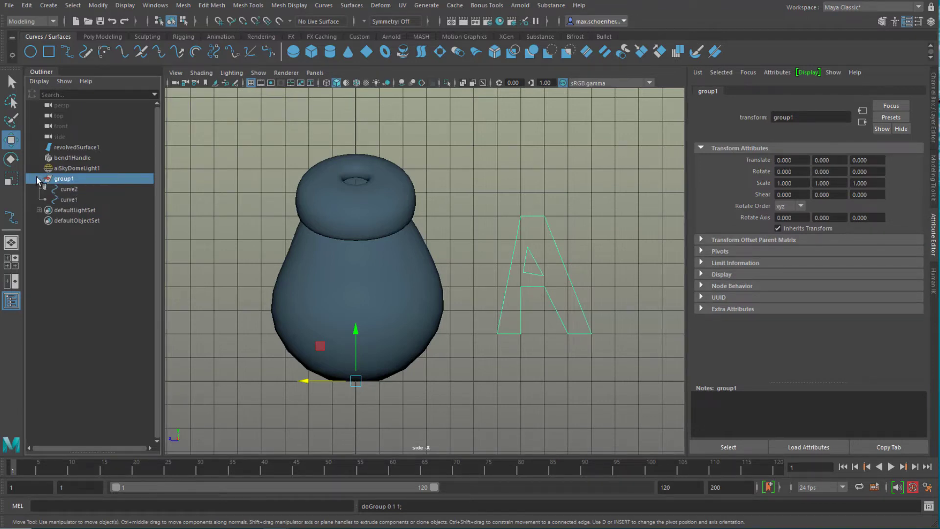
pyautogui.click(38, 178)
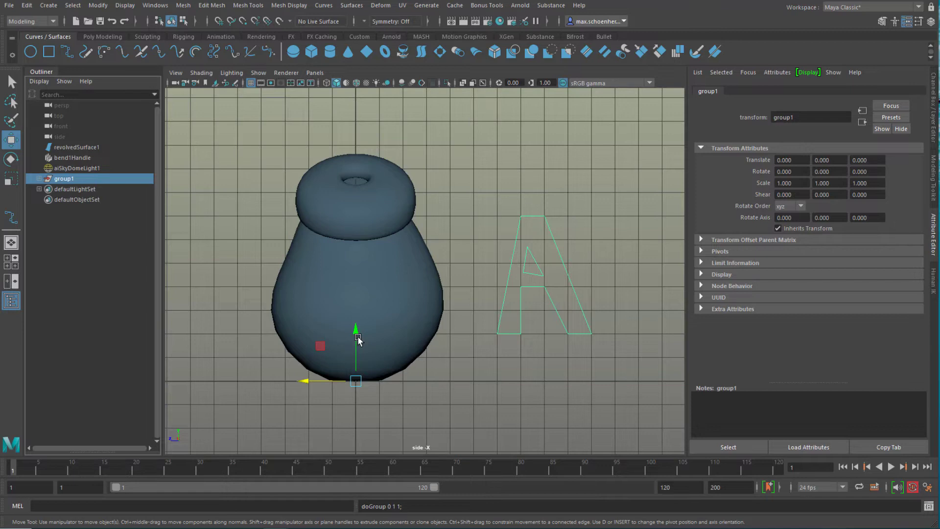
pyautogui.moveTo(356, 384)
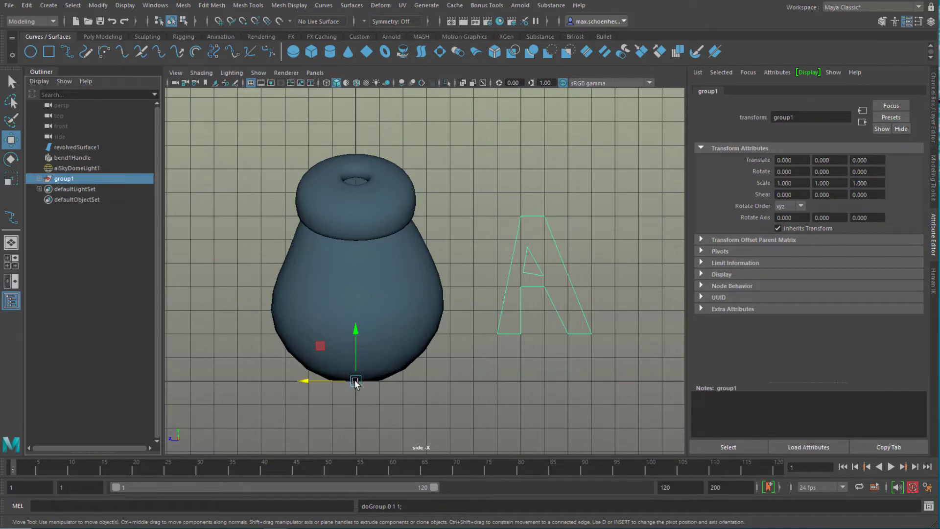
pyautogui.moveTo(541, 364)
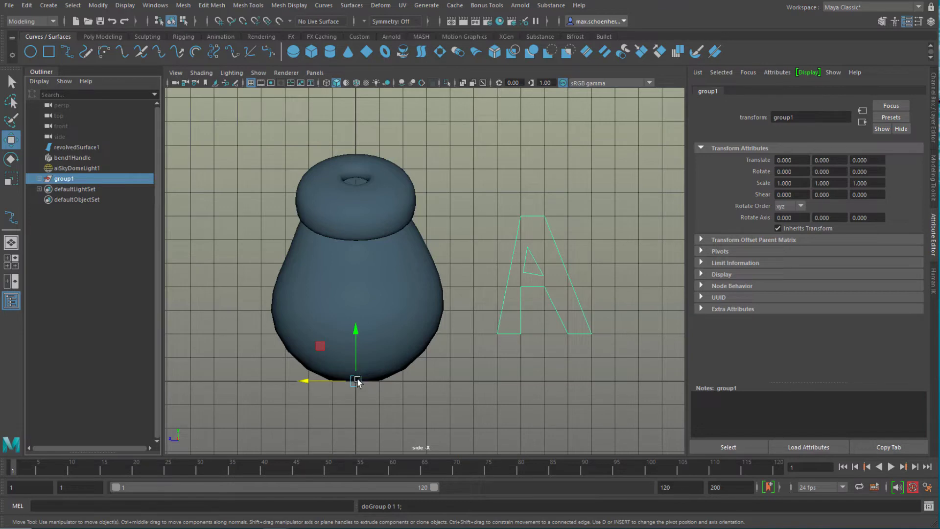
pyautogui.moveTo(523, 294)
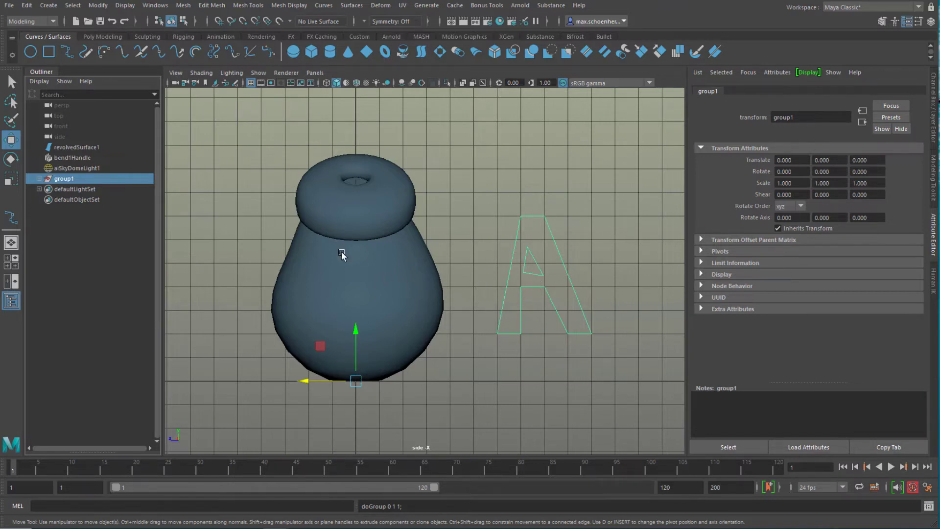
pyautogui.click(98, 6)
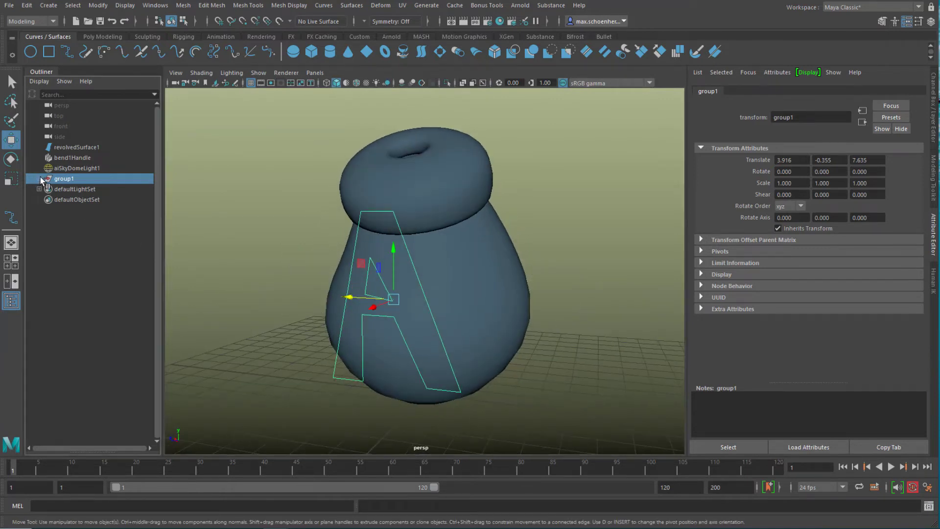
# Step: Project the letter A curves onto revolvedSurface1 with Surfaces > Project Curve on Surface
pyautogui.click(39, 178)
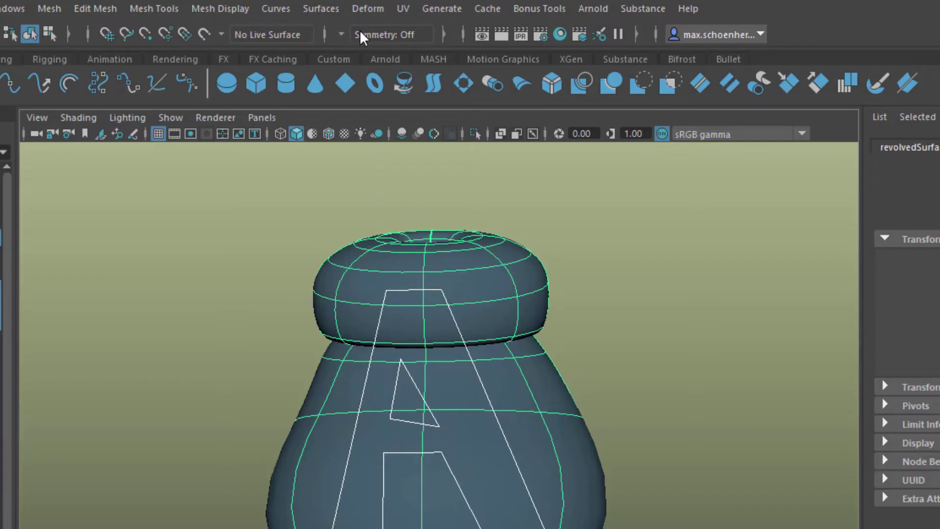
pyautogui.moveTo(321, 9)
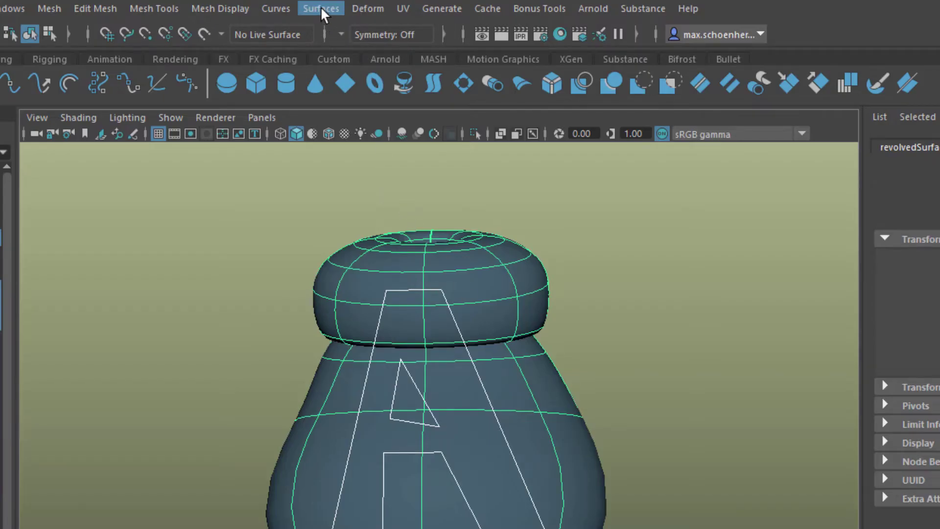
pyautogui.click(322, 9)
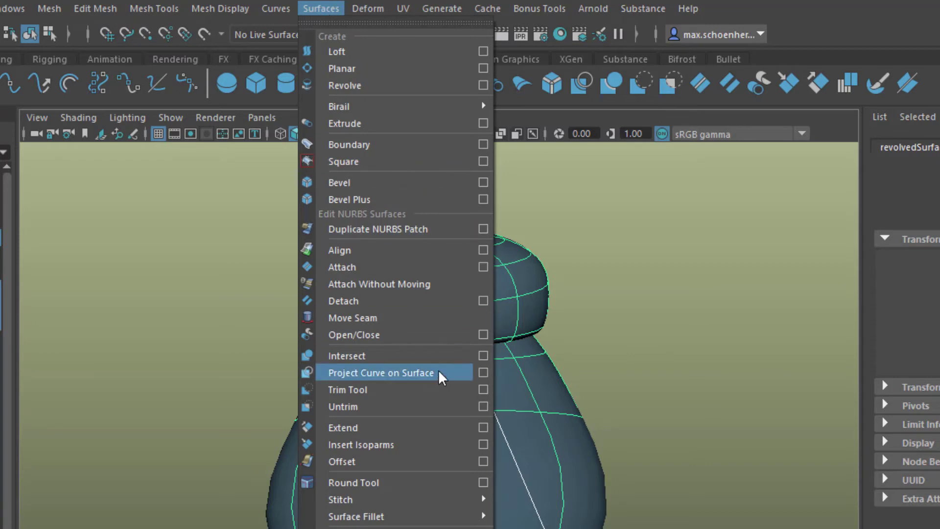
pyautogui.click(379, 372)
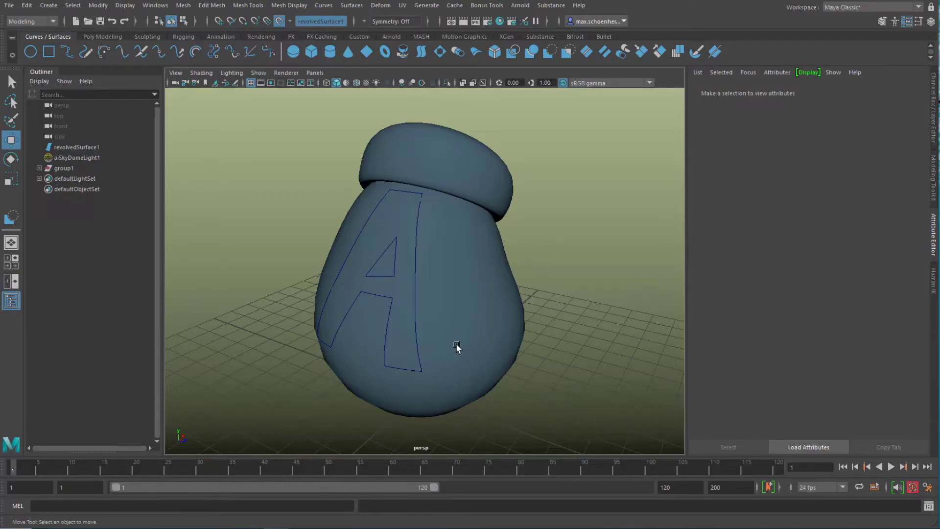
pyautogui.moveTo(436, 294)
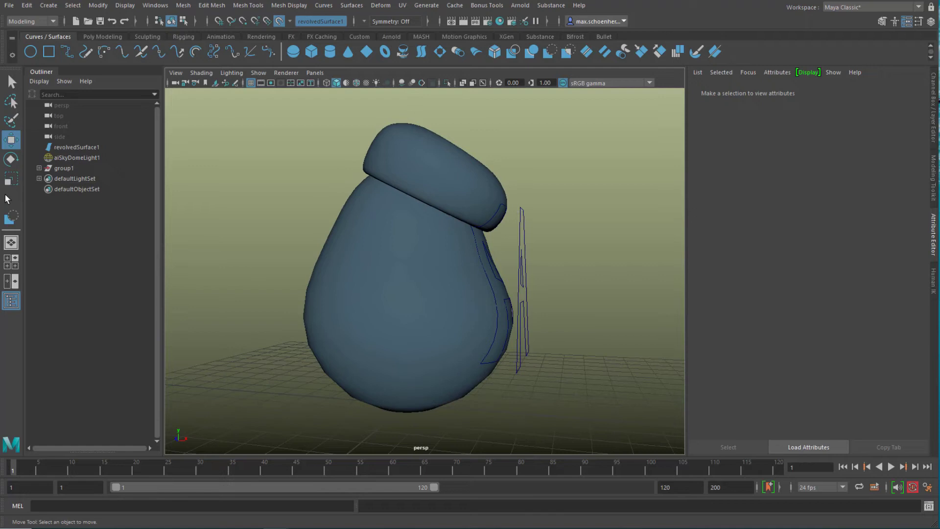
# Step: Delete group1 in the Outliner, leaving only the projected A outline on the bottle
pyautogui.click(64, 168)
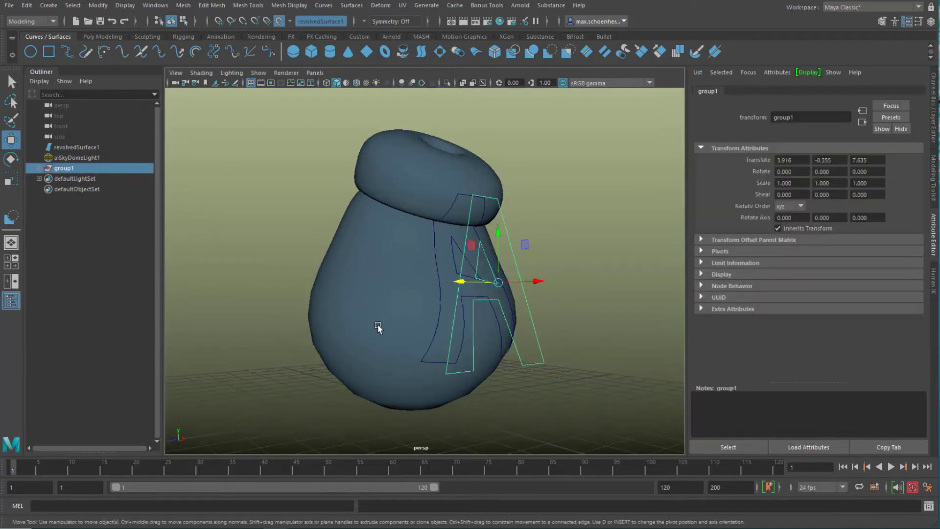
pyautogui.click(380, 339)
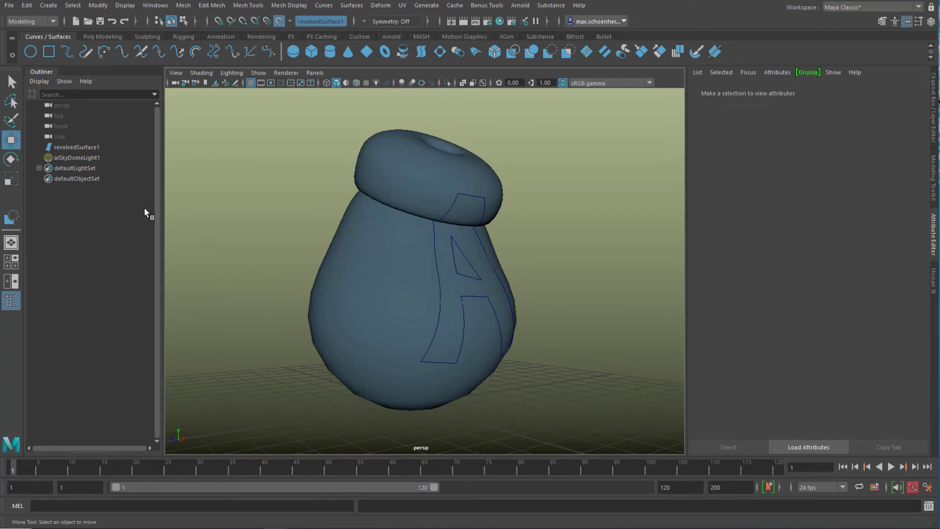
pyautogui.moveTo(404, 316)
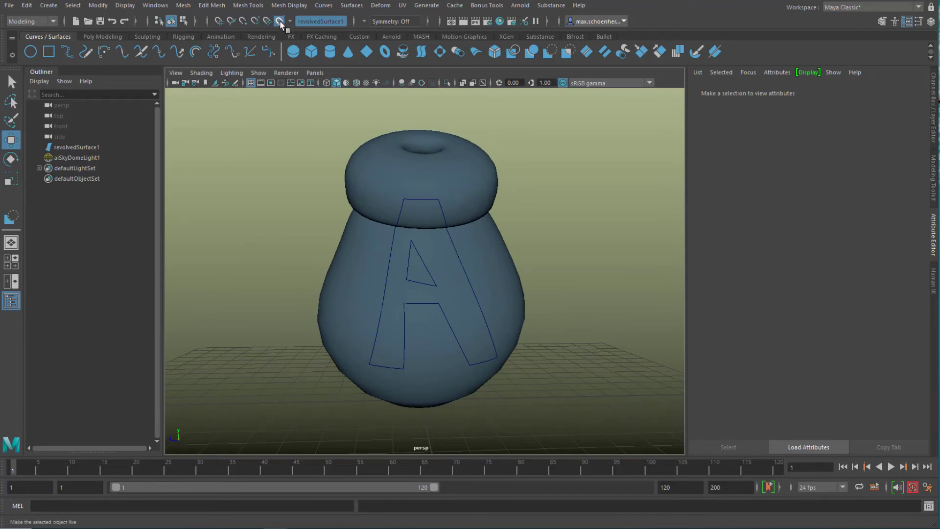
# Step: Select revolvedSurface1 and start the Surfaces > Trim Tool on the projected A outline
pyautogui.click(277, 21)
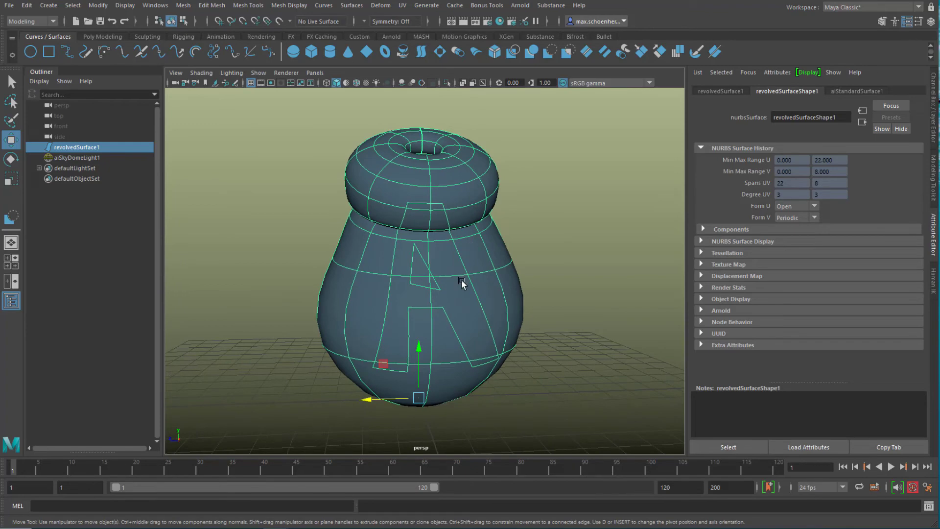
pyautogui.click(352, 5)
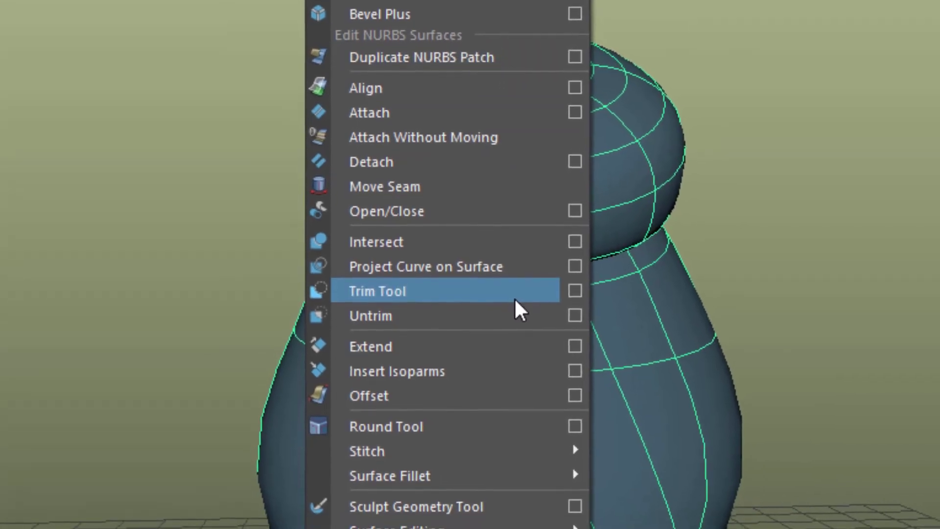
pyautogui.click(377, 291)
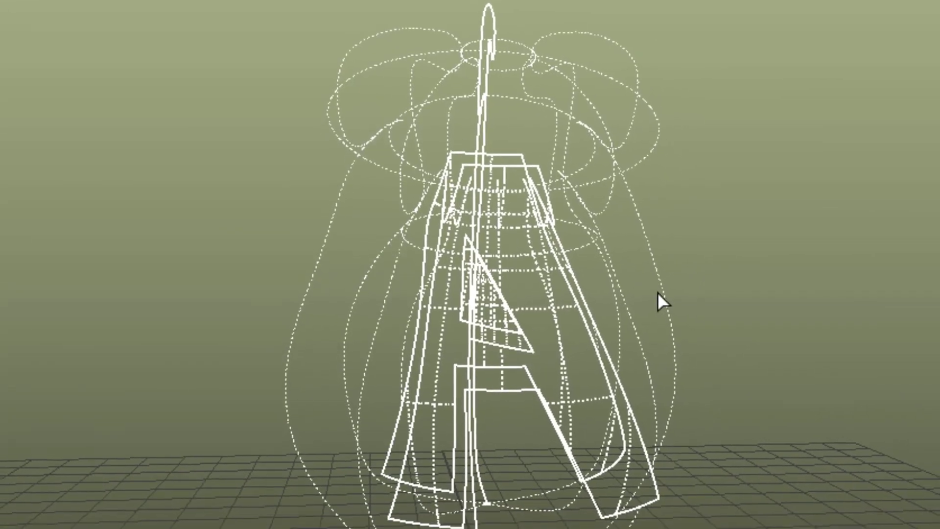